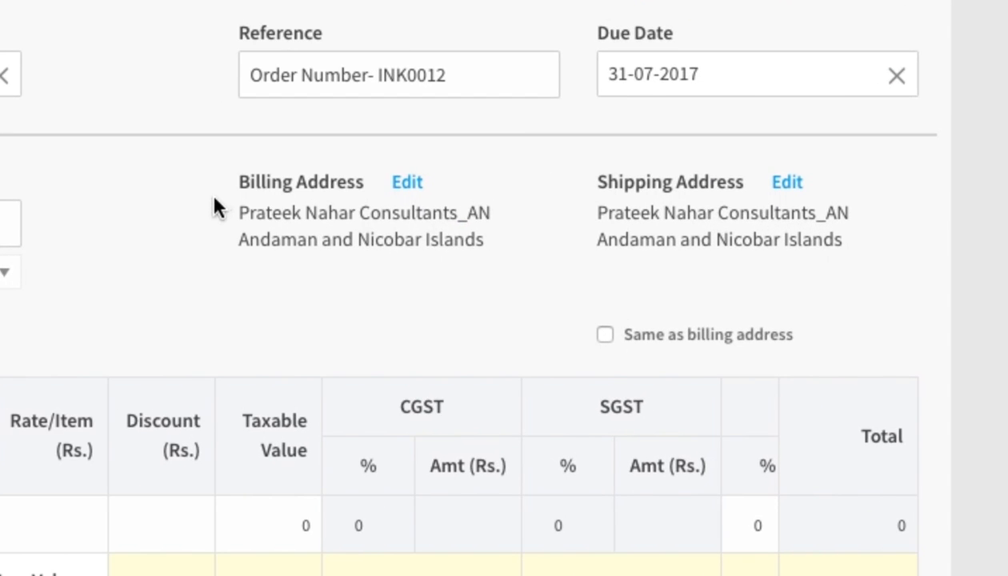
mouse_move(231, 194)
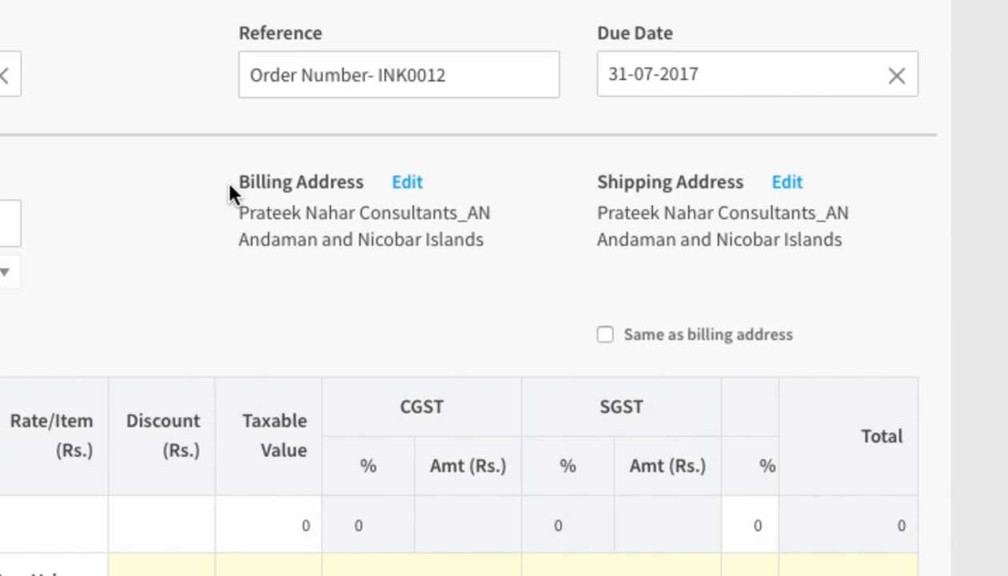
mouse_move(572, 370)
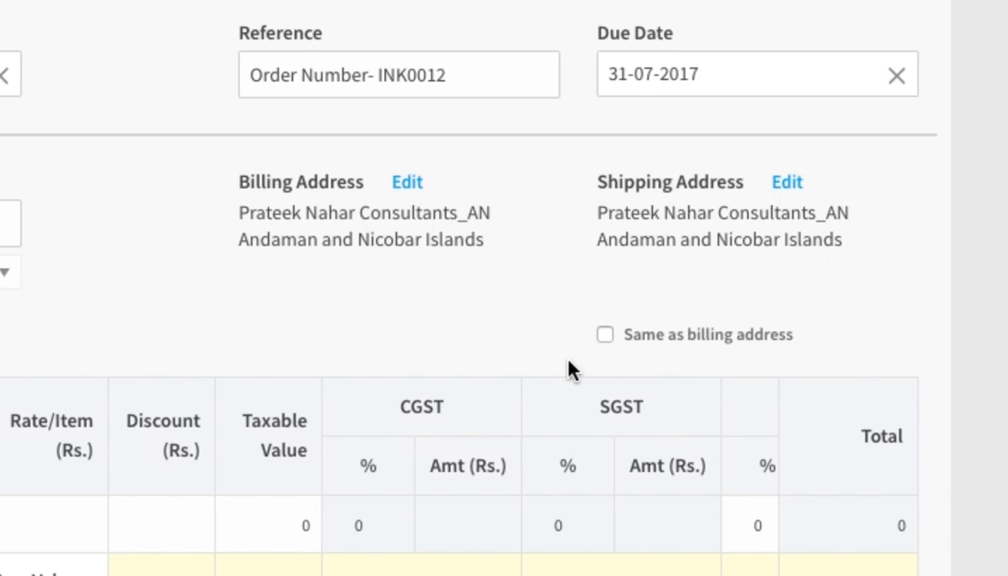
Untick 'Same as billing address' and save the shipping address with state Andhra Pradesh
left_click(605, 335)
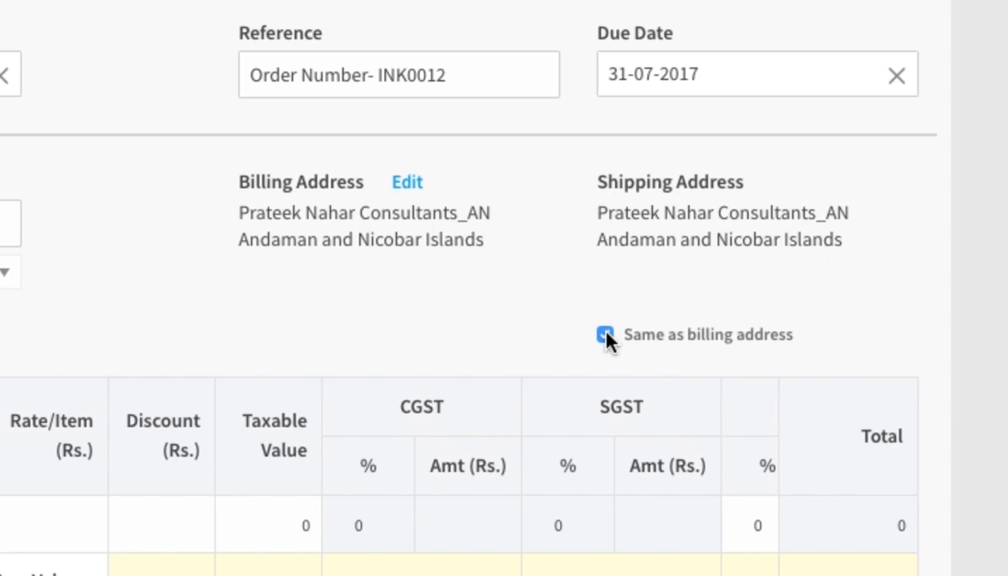
left_click(606, 334)
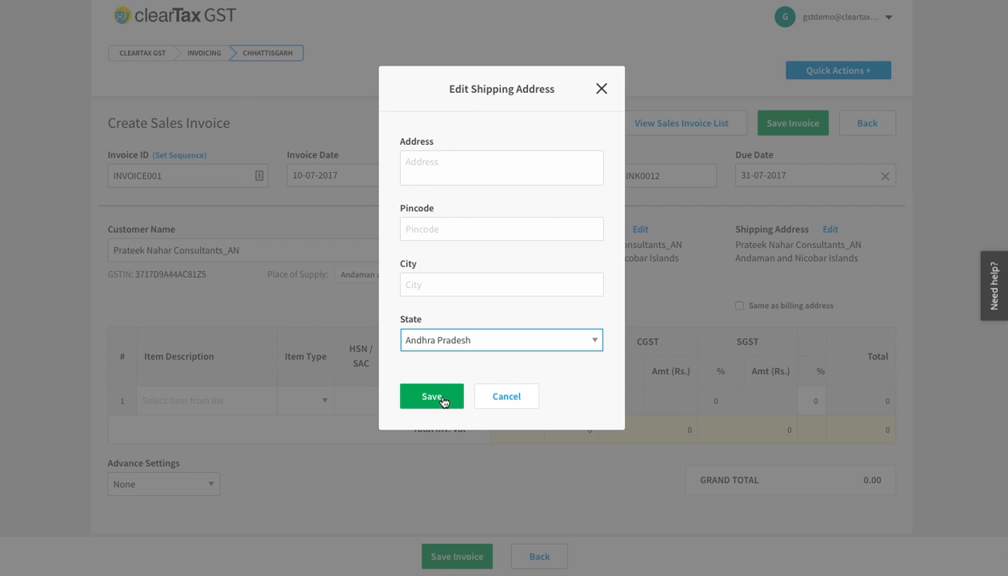
left_click(431, 396)
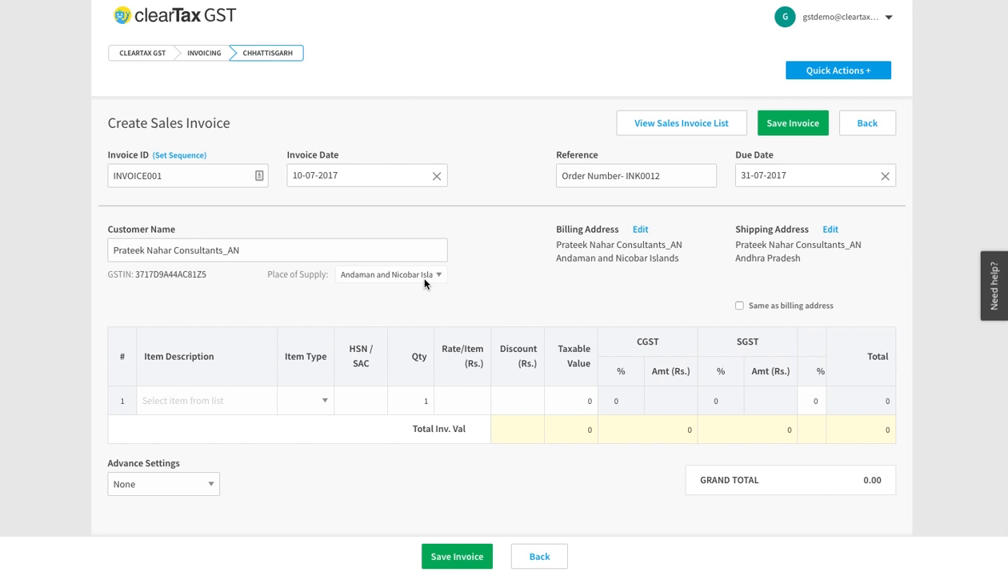